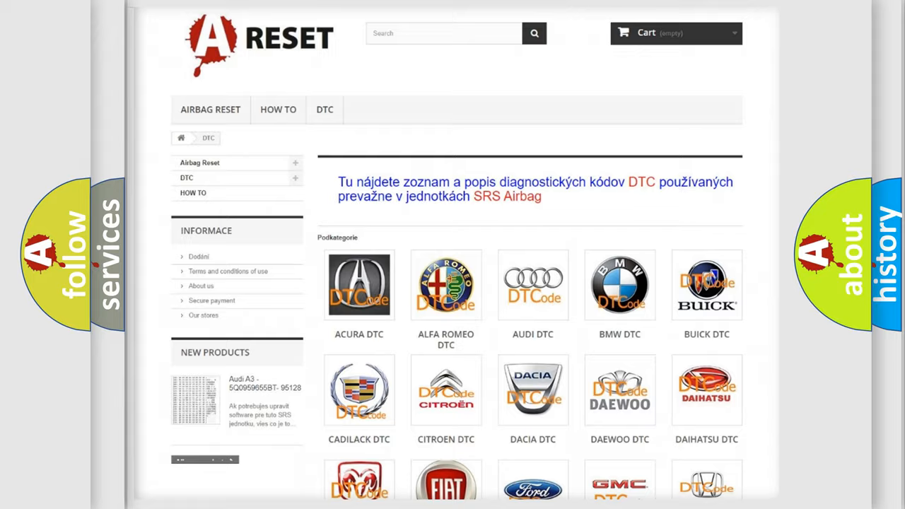
Open the Chrysler DTC tile and browse its airbag B-code list from B0002 onward
scroll(down, 3)
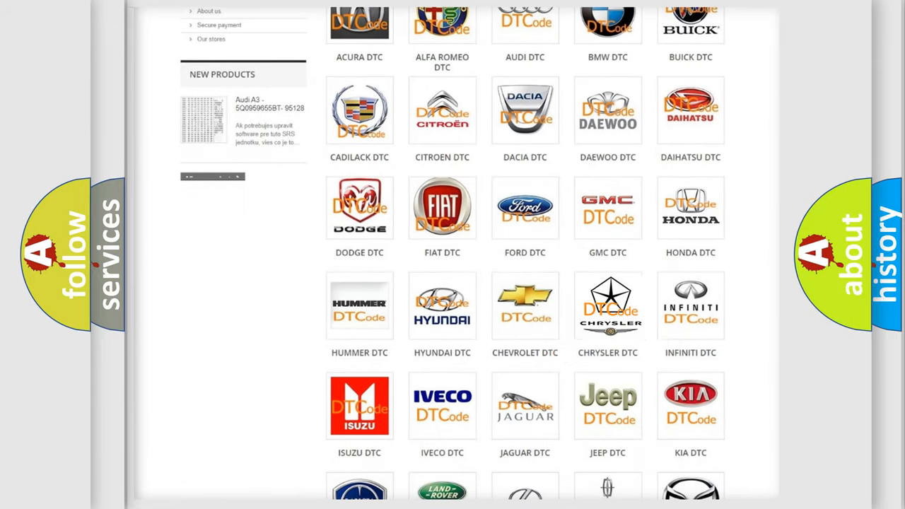
click(608, 305)
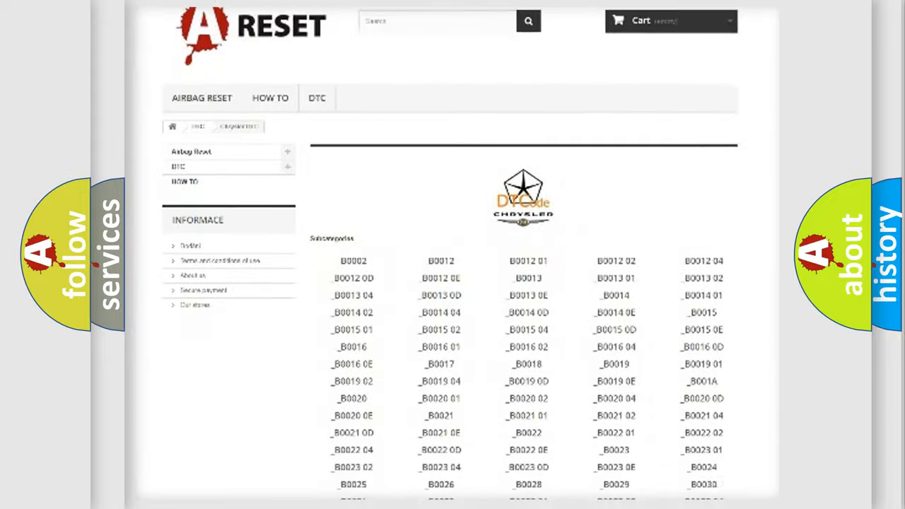
scroll(down, 3)
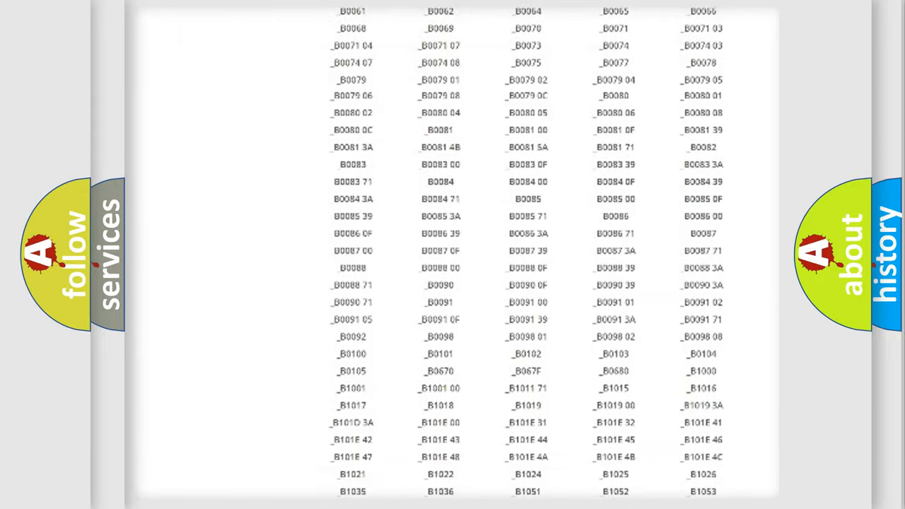
scroll(up, 3)
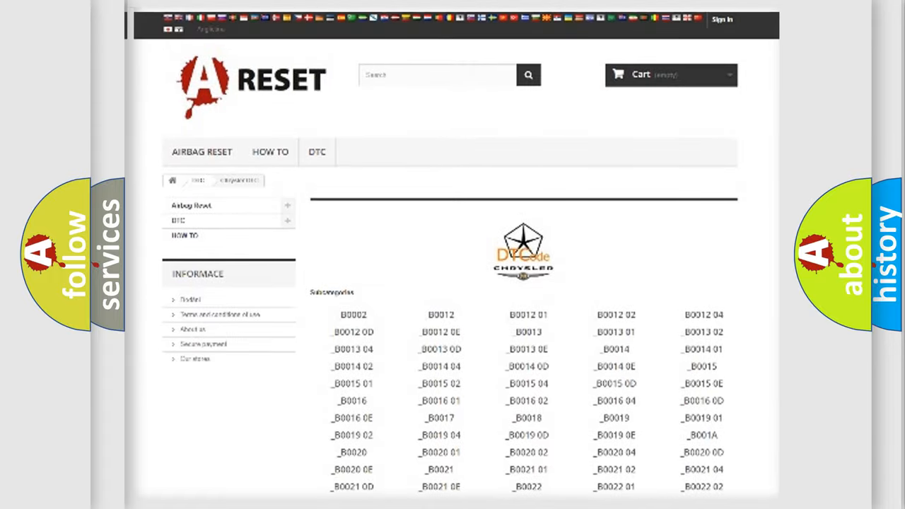